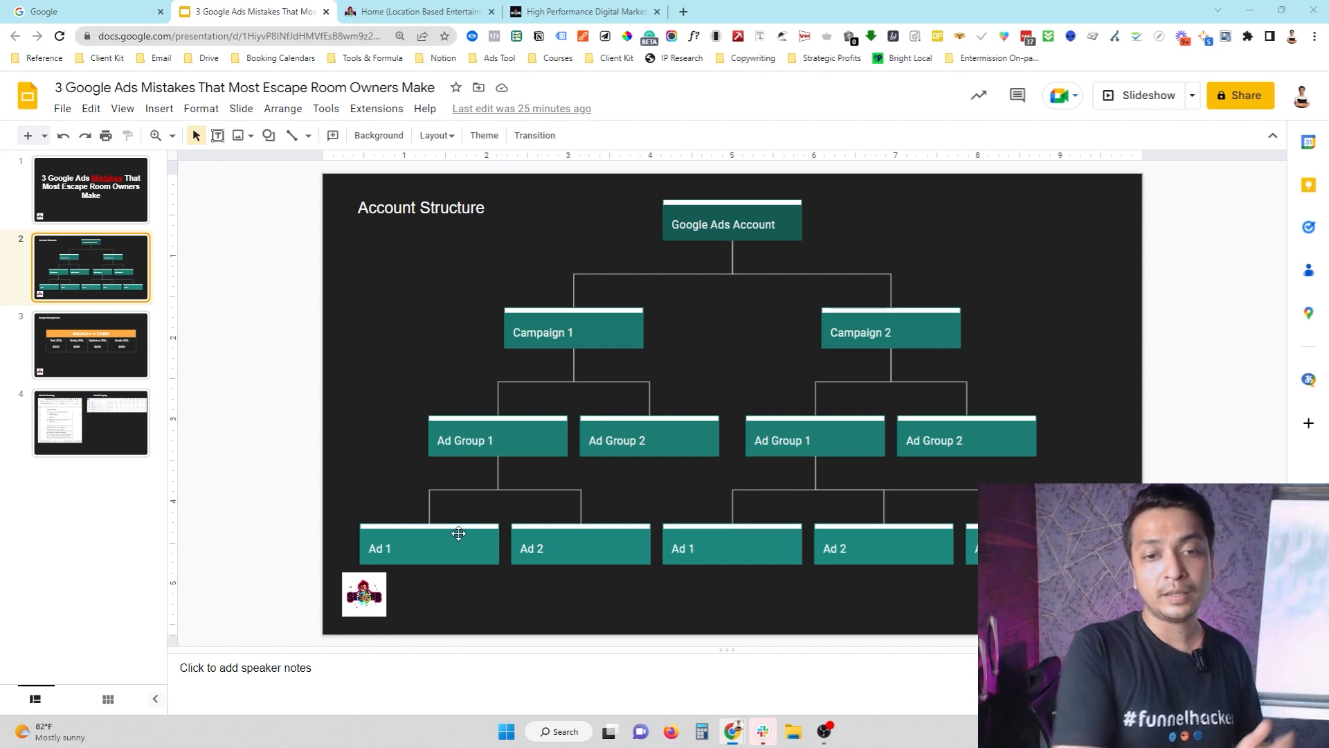
mouse_move(803, 423)
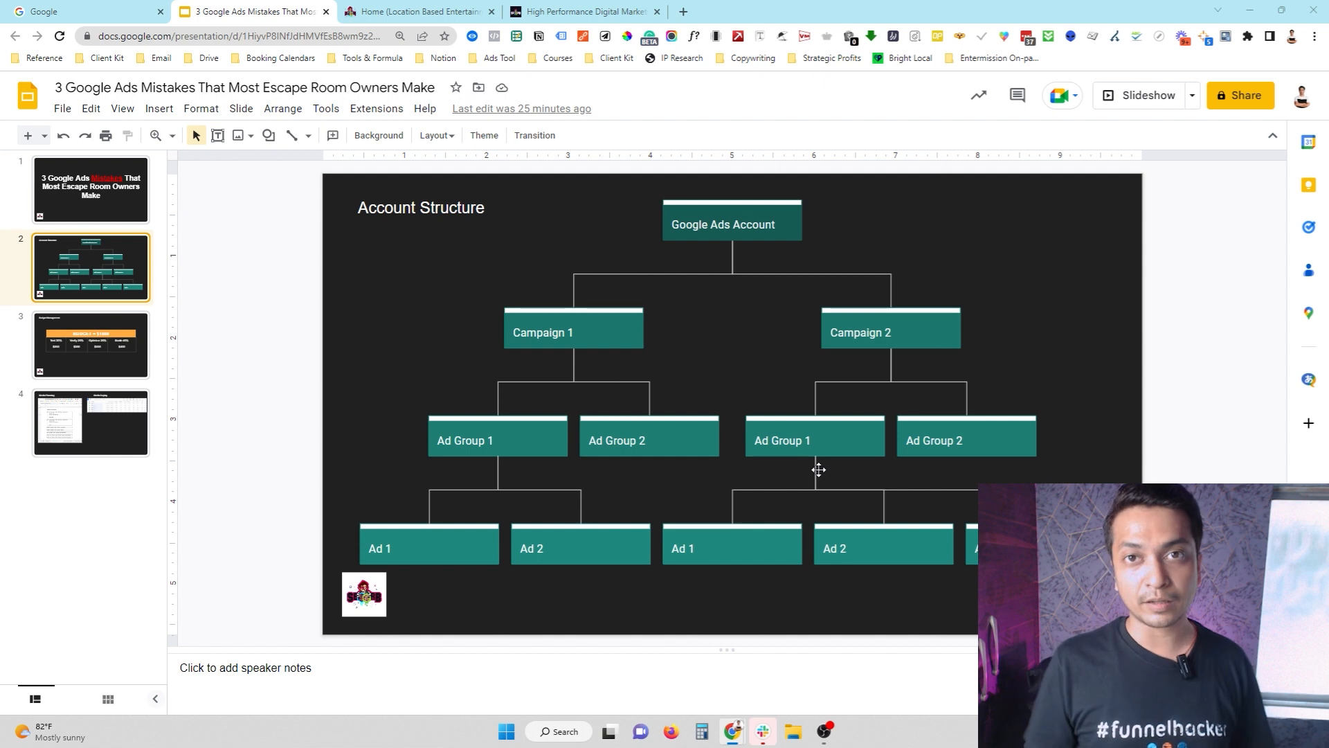
mouse_move(427, 331)
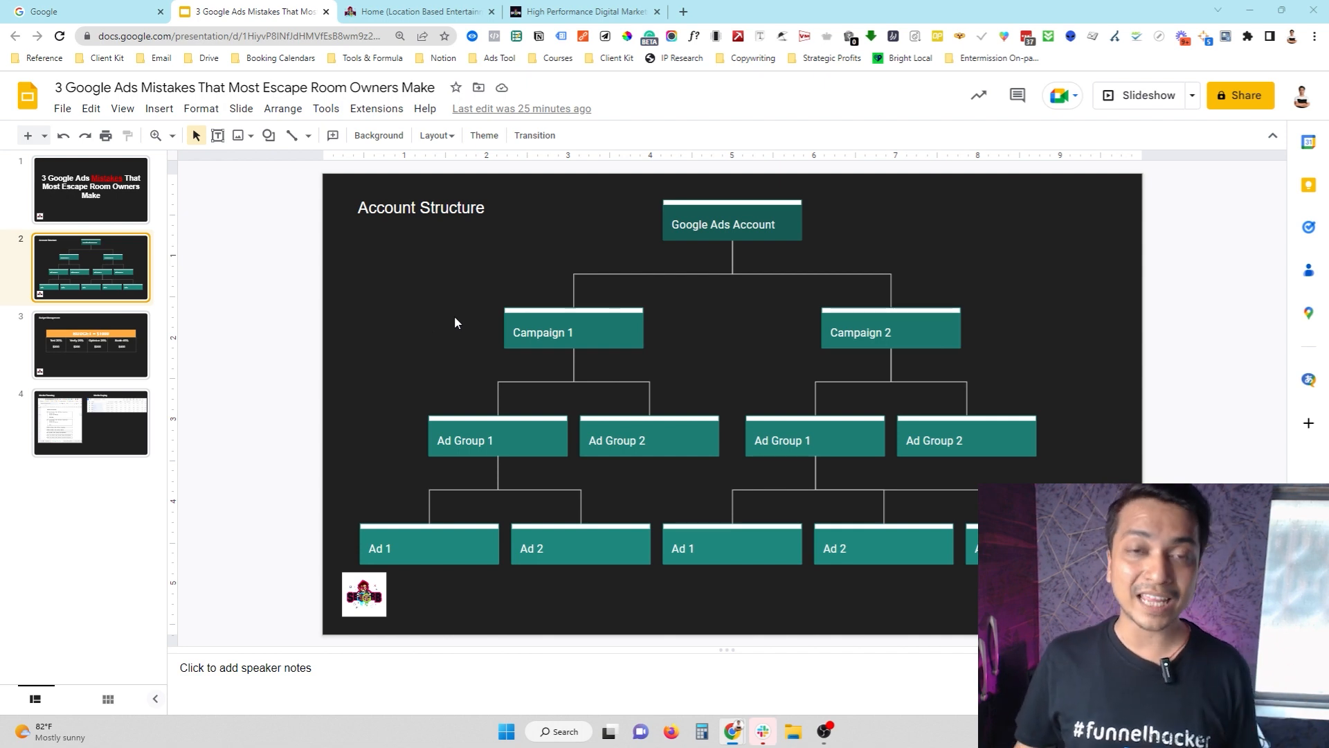
Step from the slide 3 Budget Management thumbnail to the slide 4 Media Planning vs Media Buying slide
left_click(90, 345)
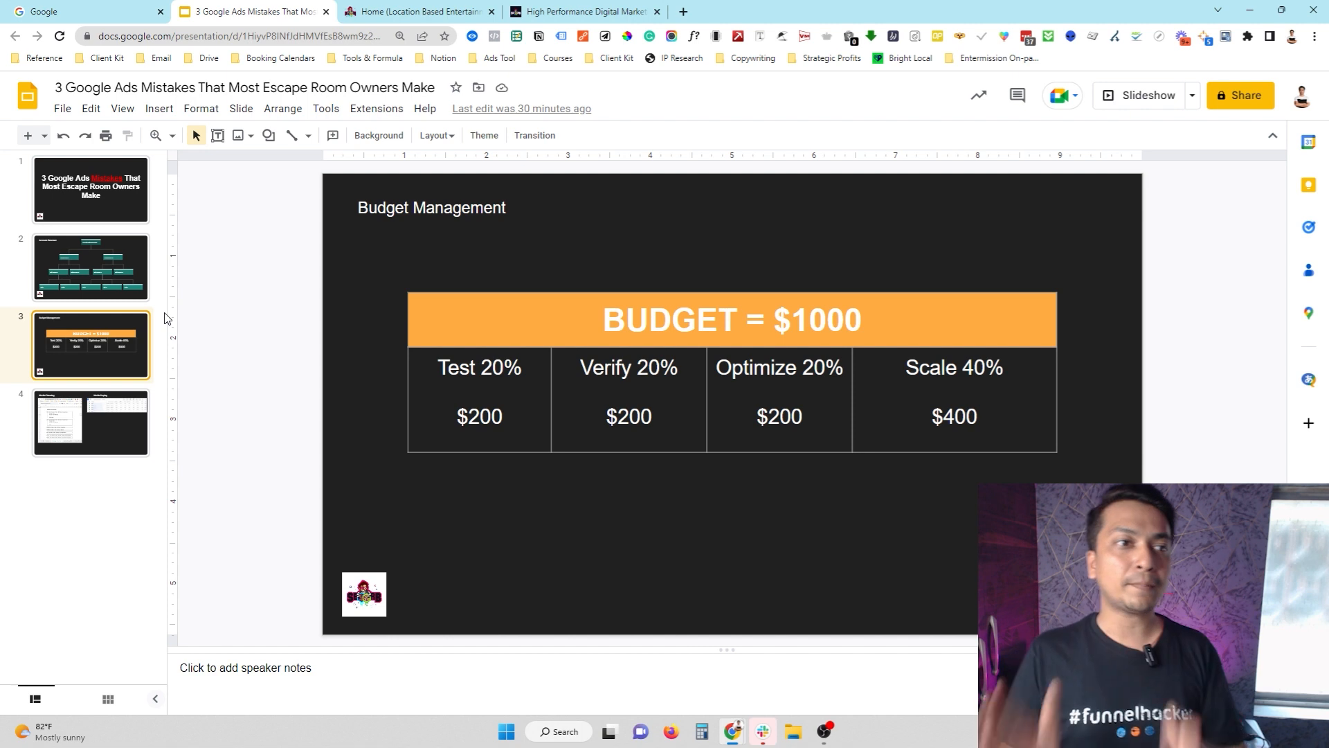
left_click(90, 423)
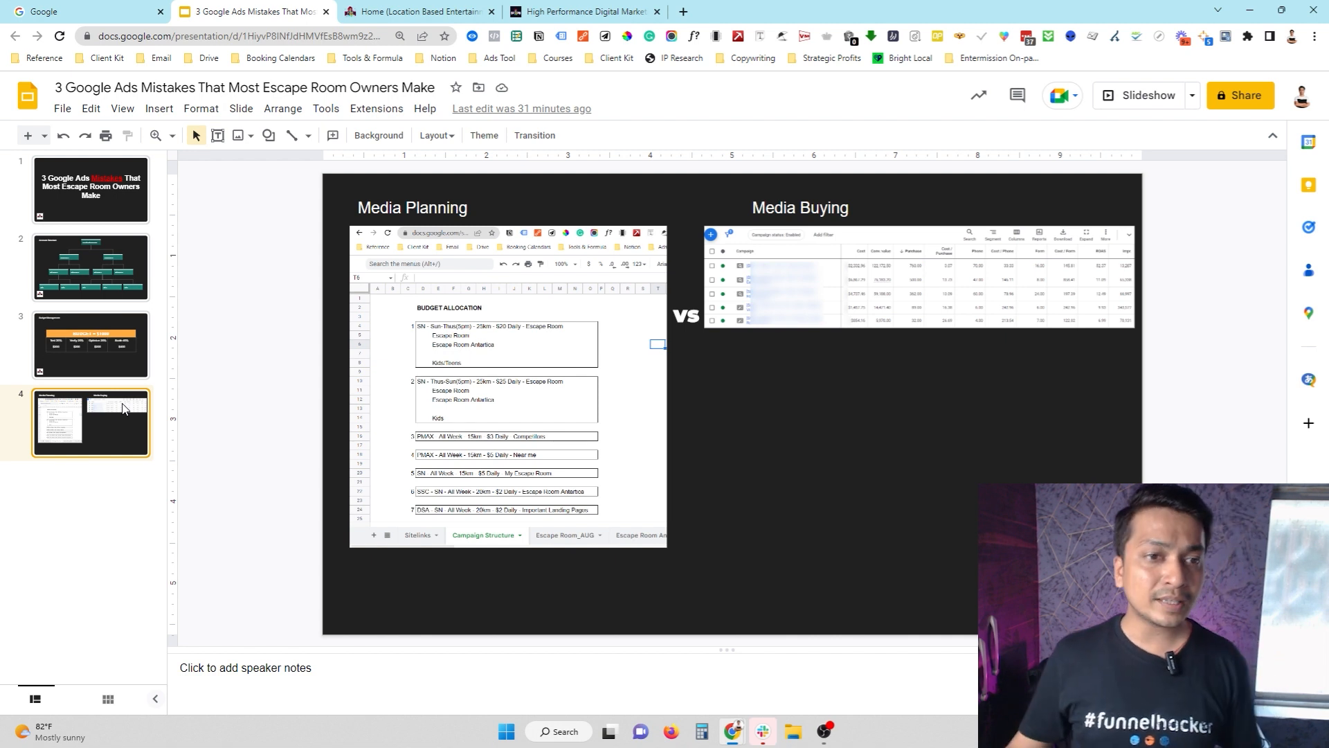
left_click(506, 374)
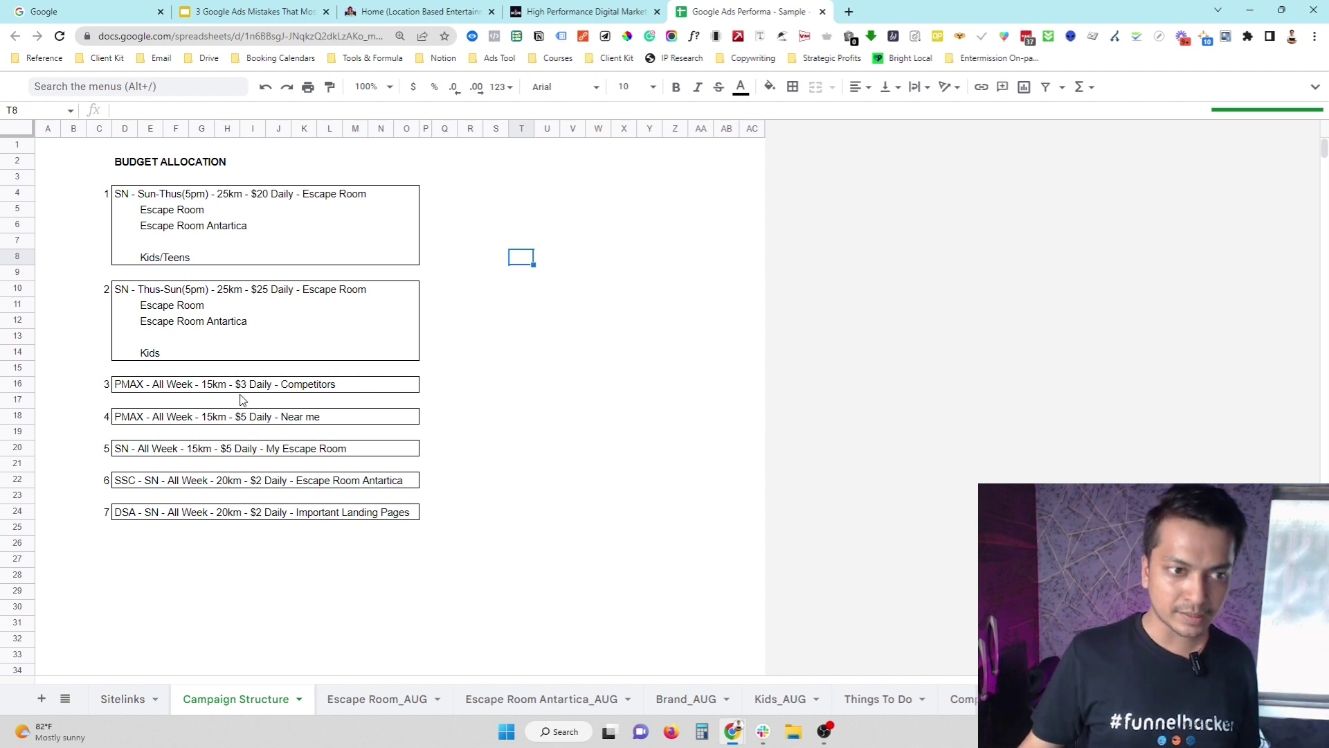
mouse_move(251, 438)
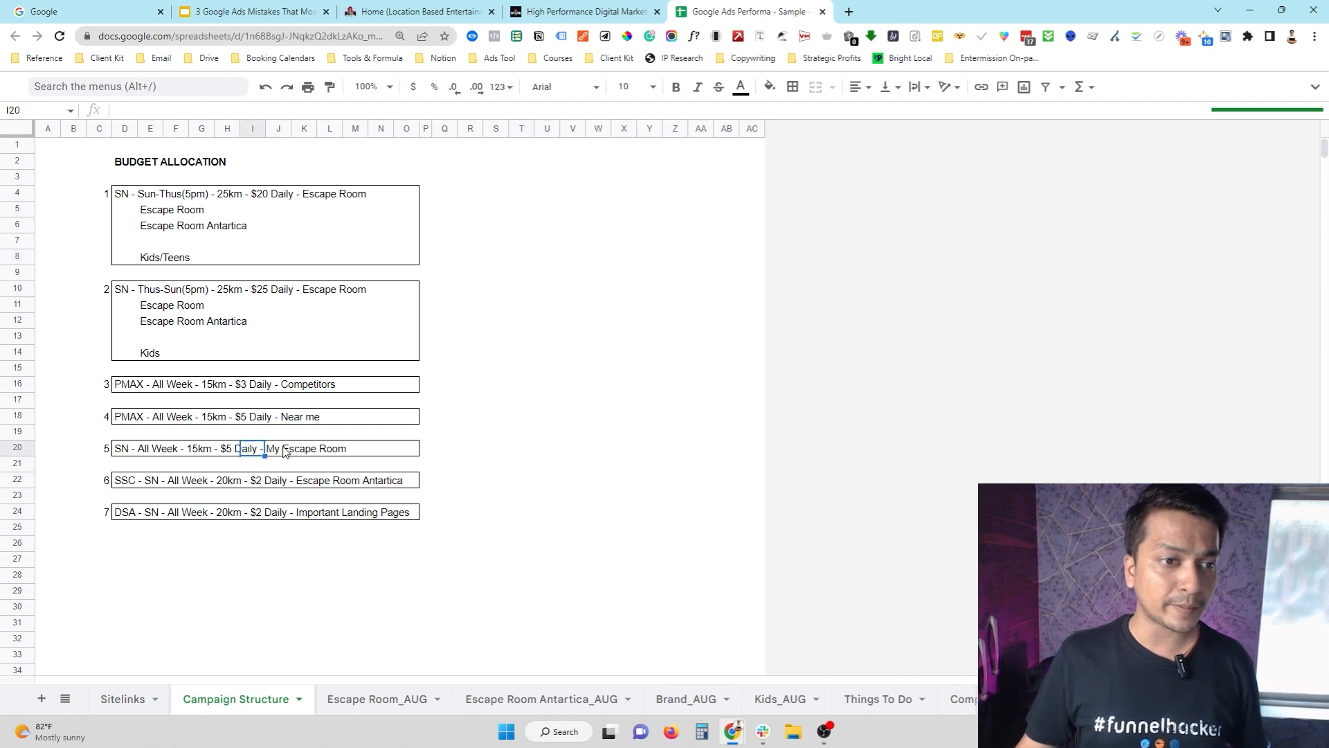
left_click(328, 464)
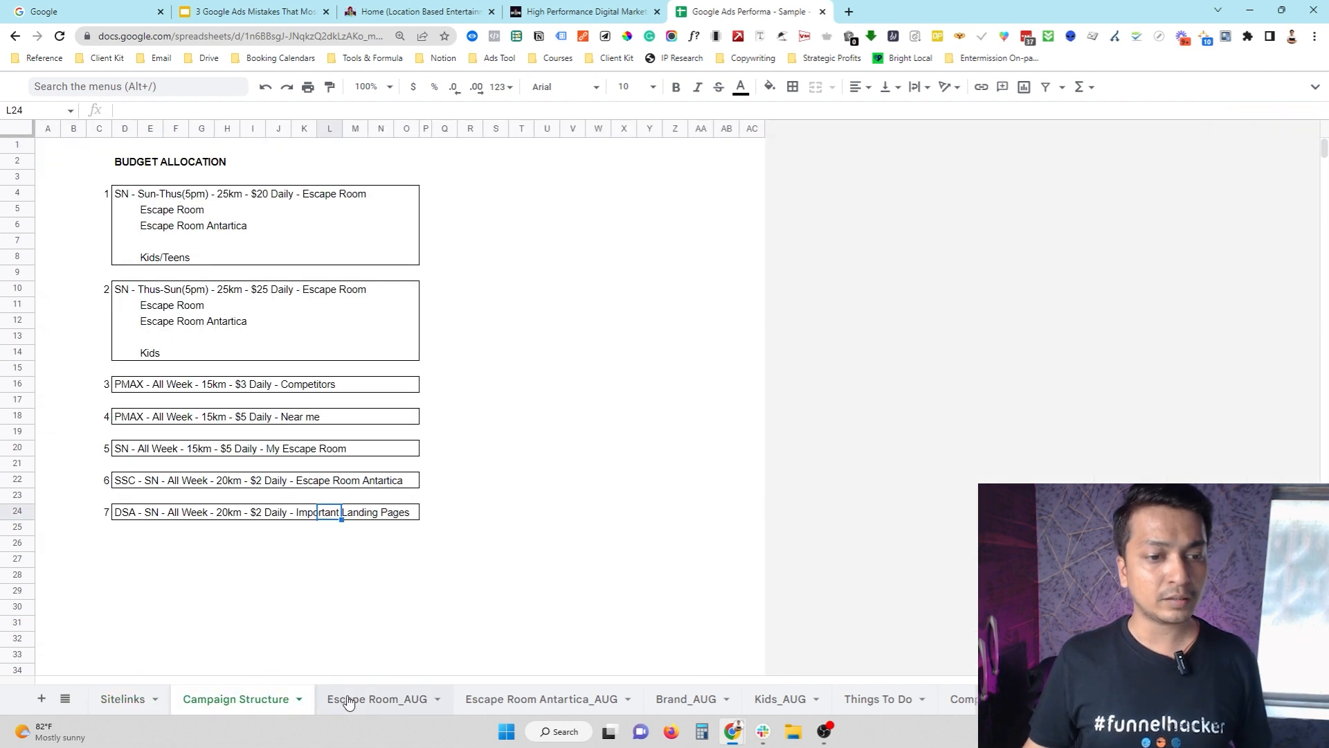
Review the Escape Room_AUG ad headlines sheet, then return to the Google Ads mistakes deck
left_click(373, 699)
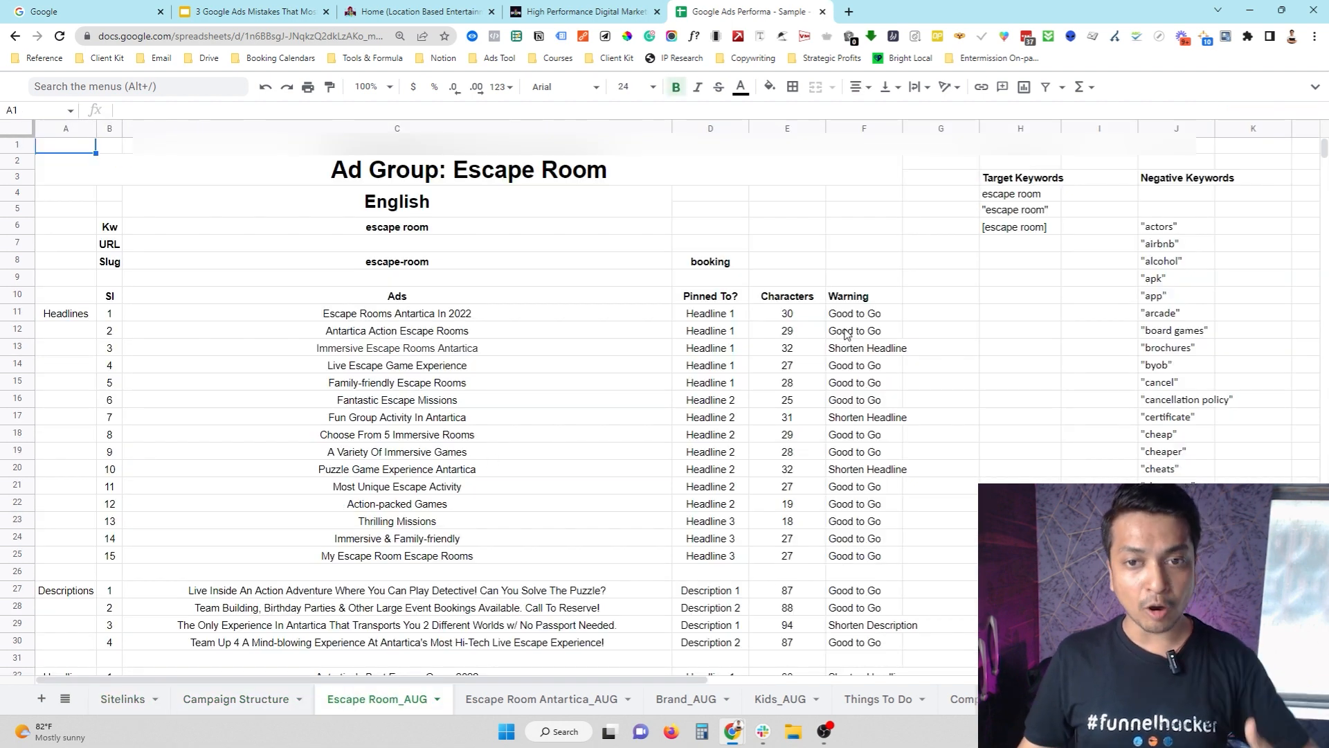
scroll("down", 3)
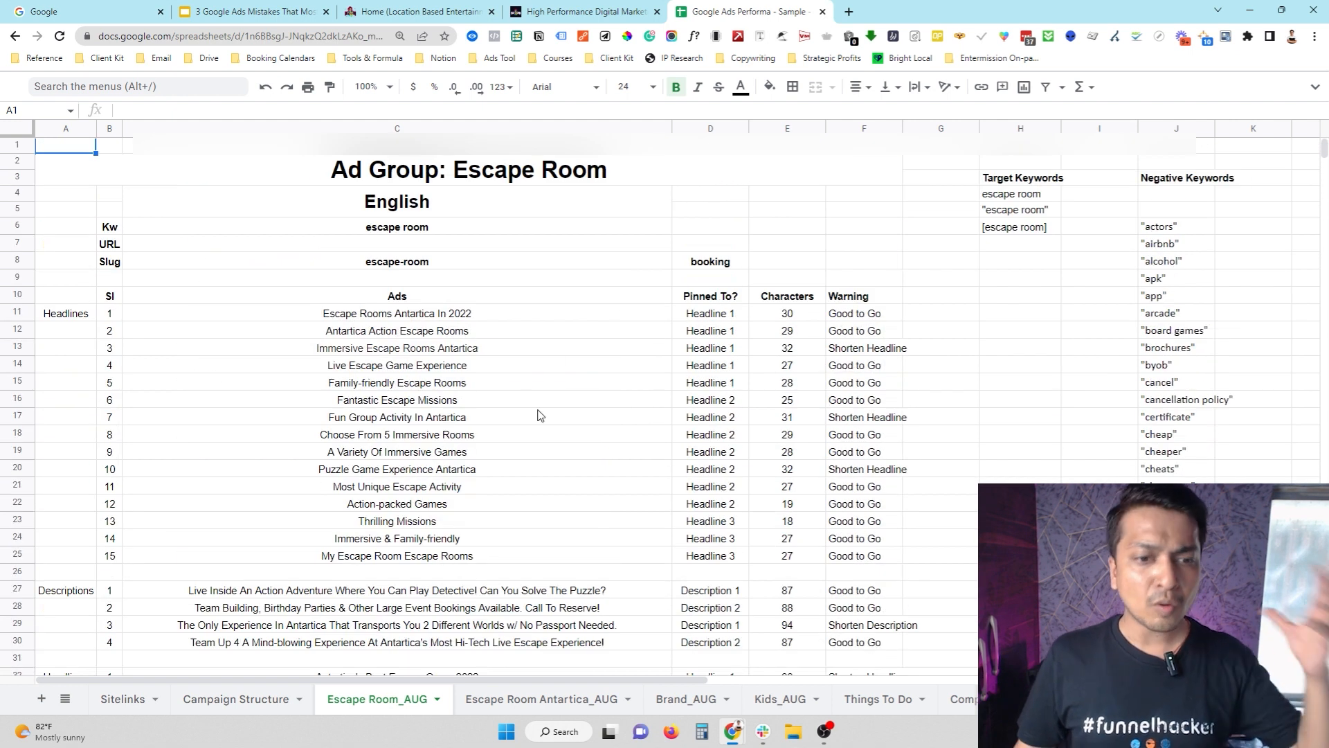
mouse_move(212, 715)
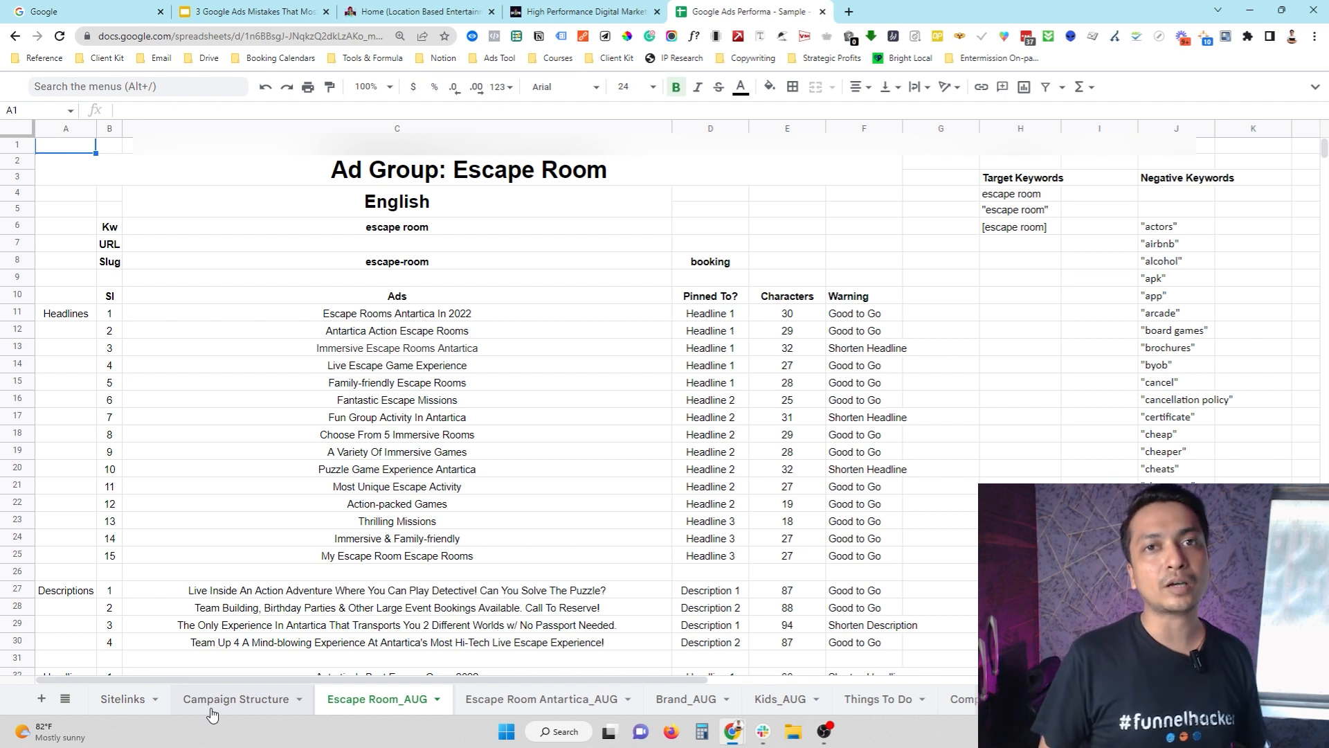
scroll("down", 3)
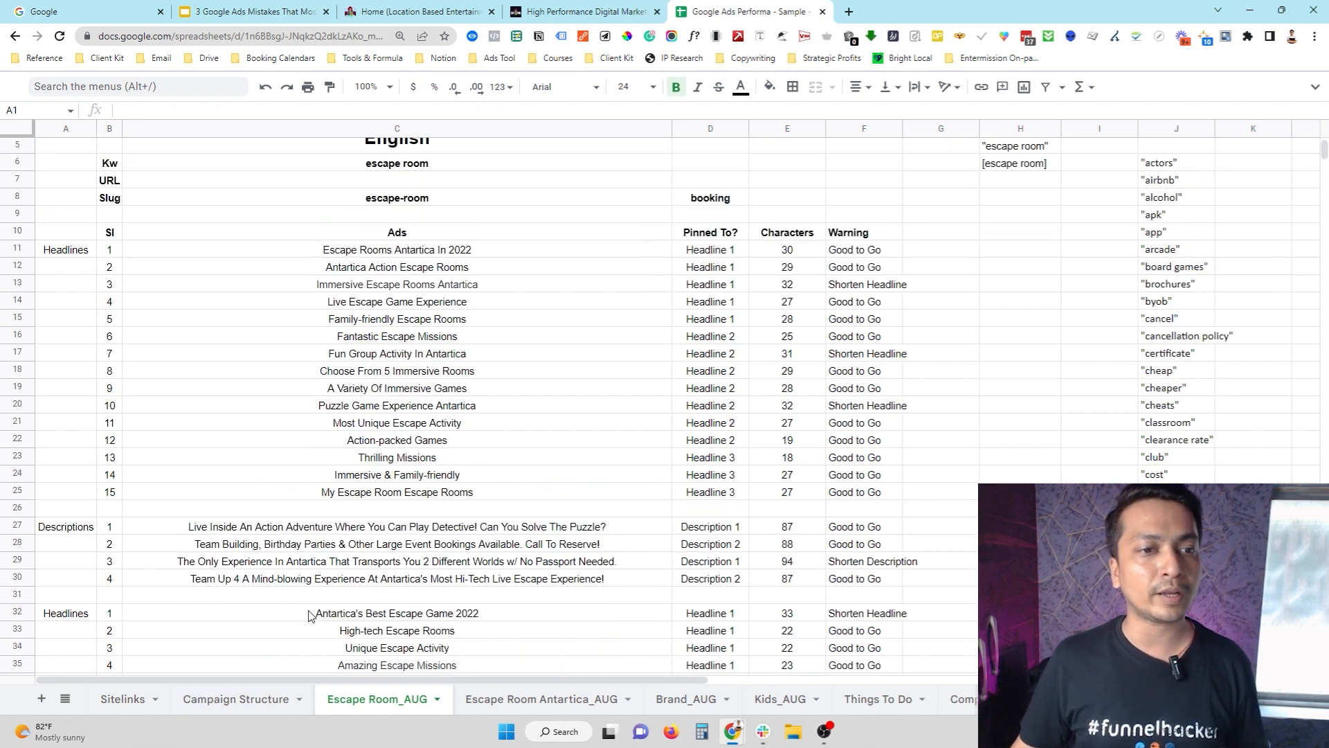
mouse_move(365, 593)
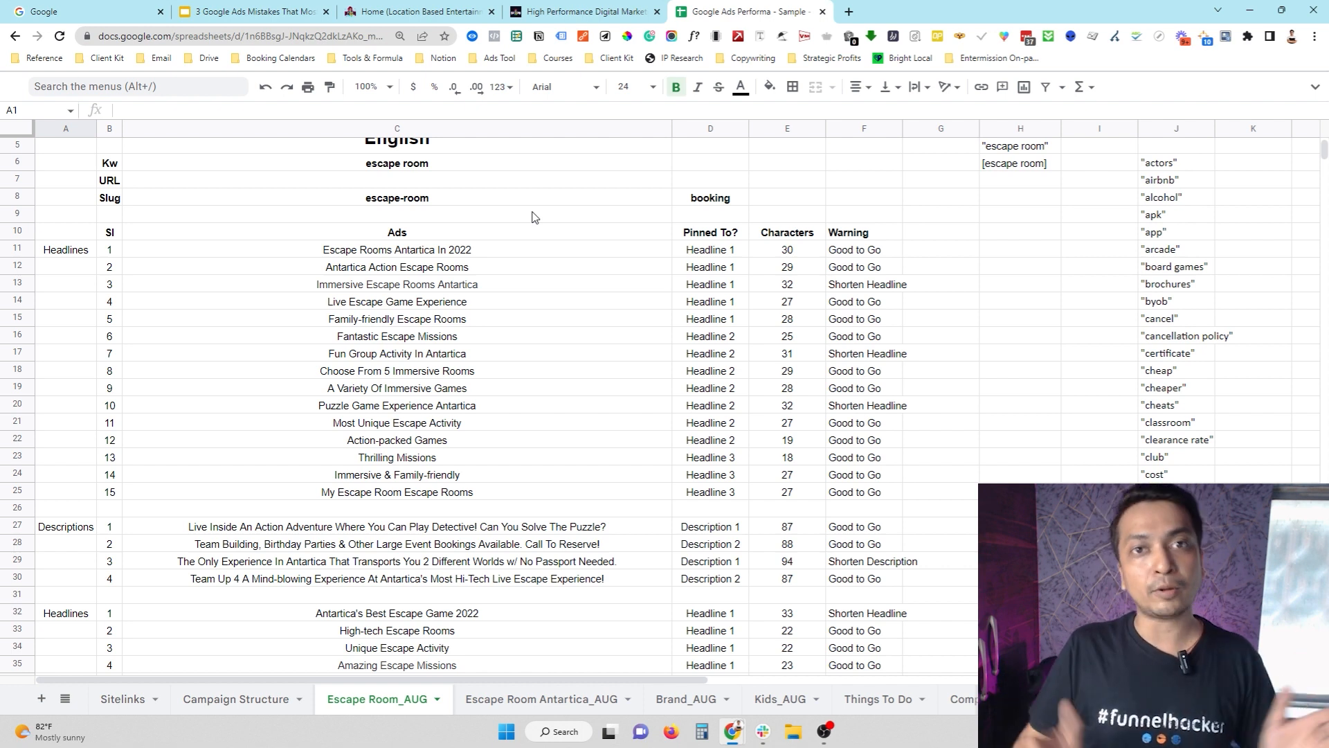
left_click(250, 12)
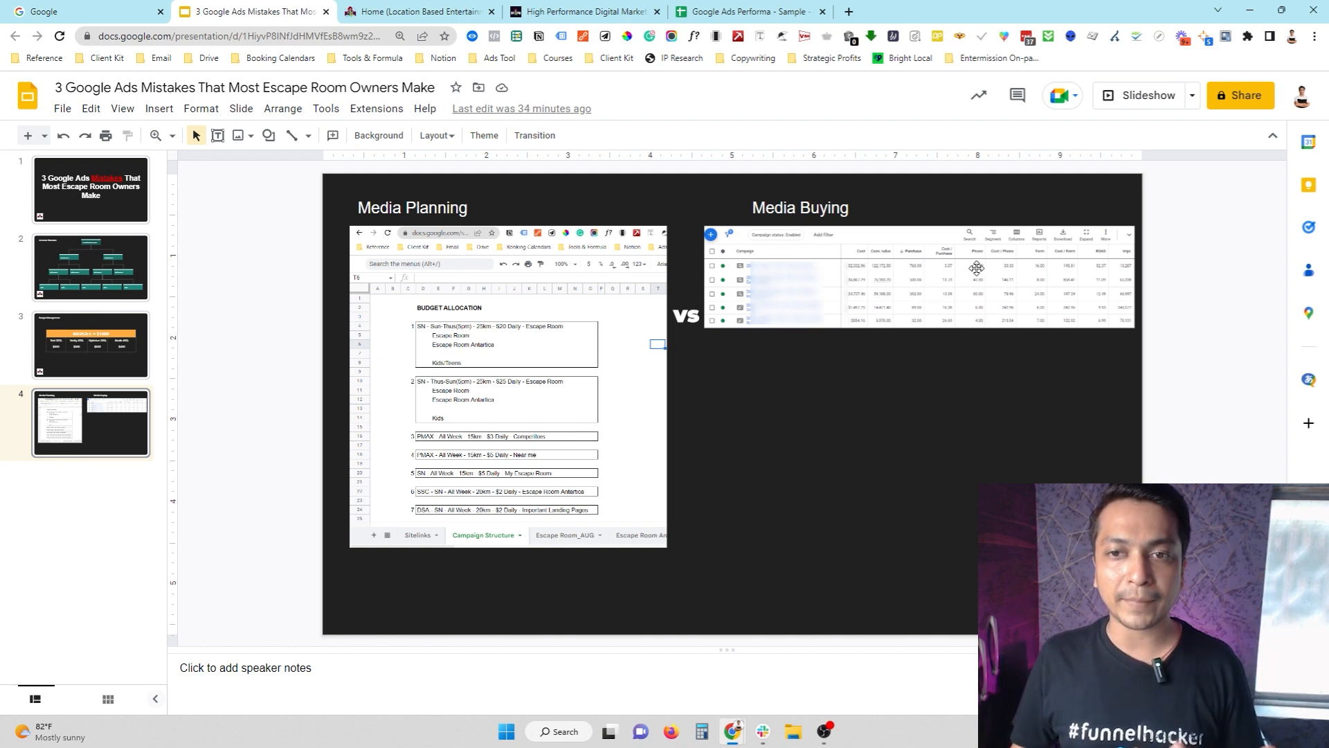
left_click(976, 269)
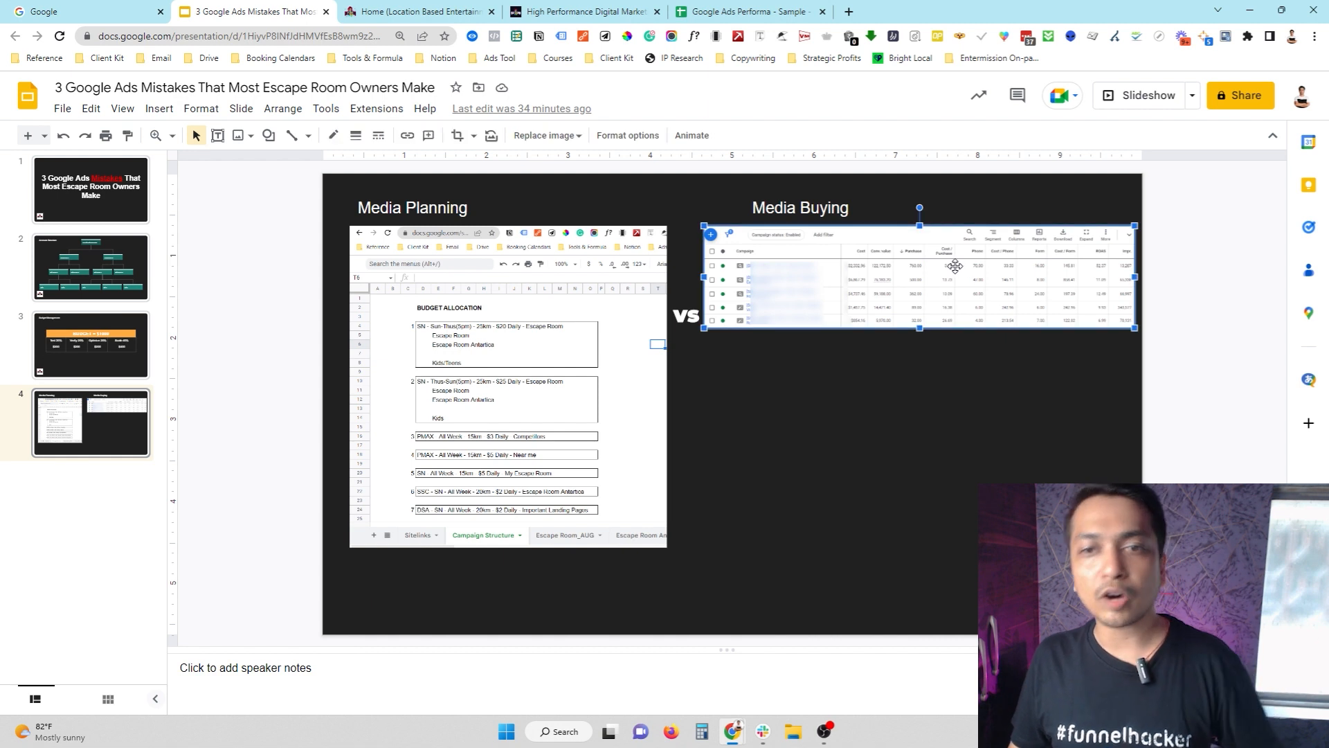
mouse_move(950, 288)
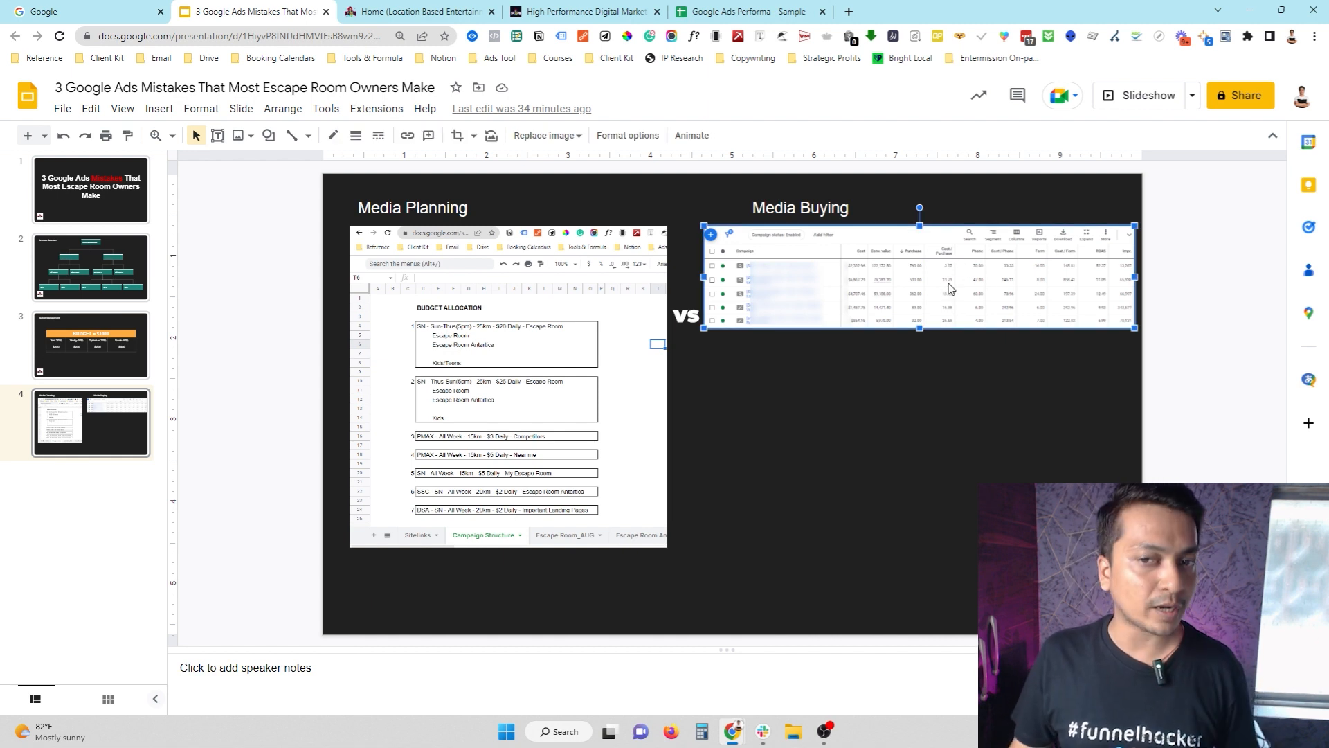
mouse_move(1043, 269)
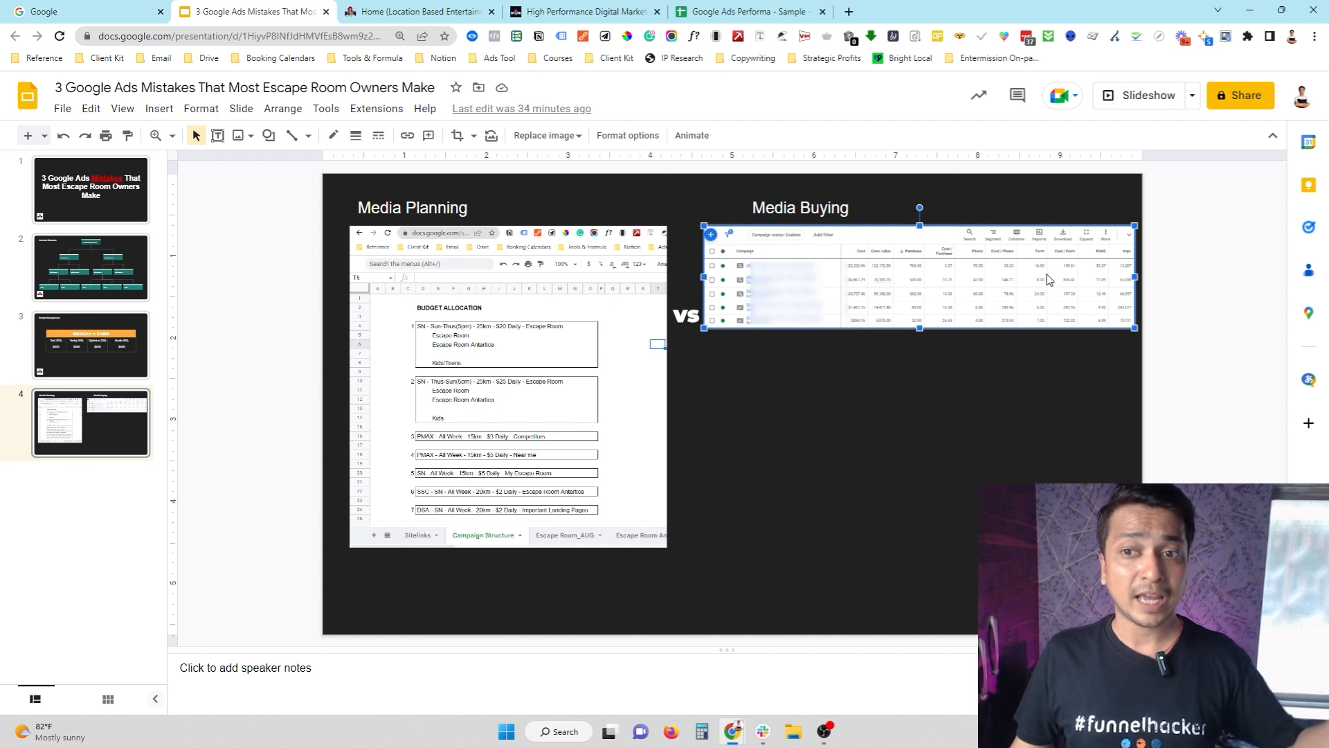
mouse_move(1090, 267)
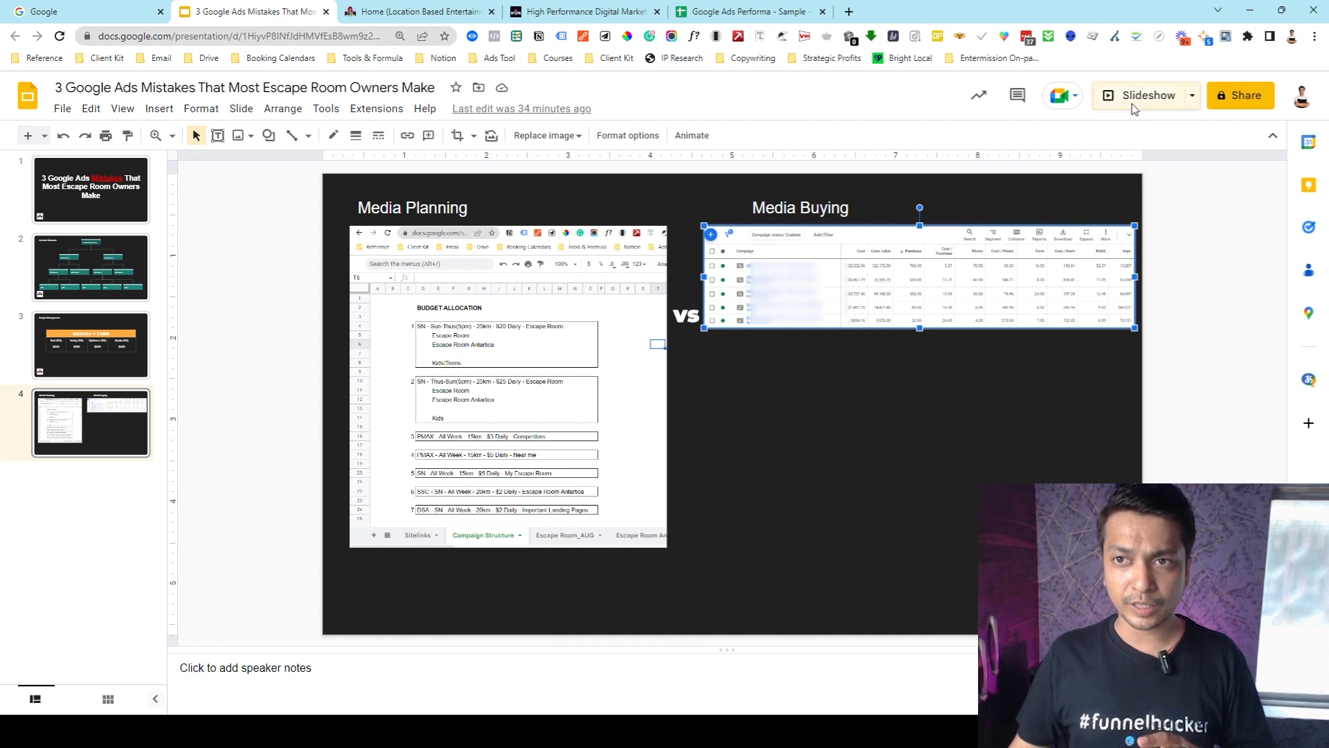
left_click(1145, 95)
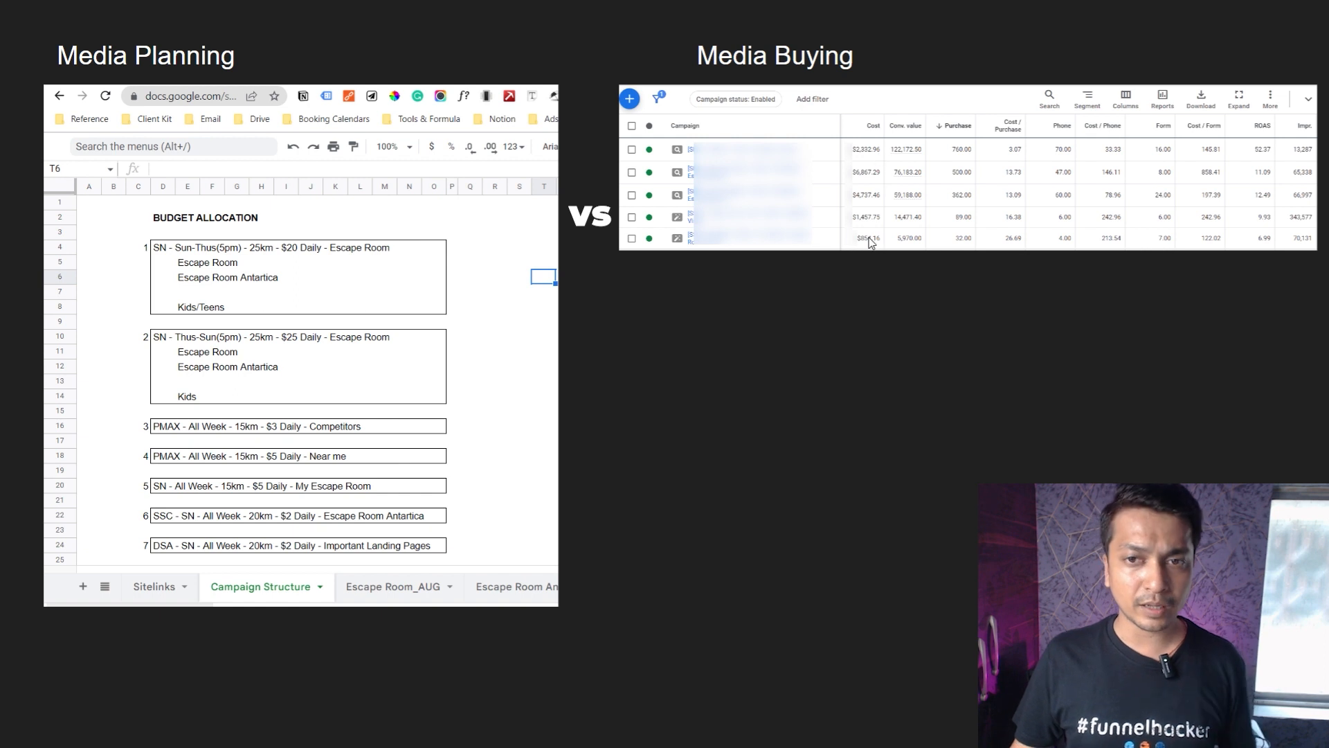
mouse_move(907, 252)
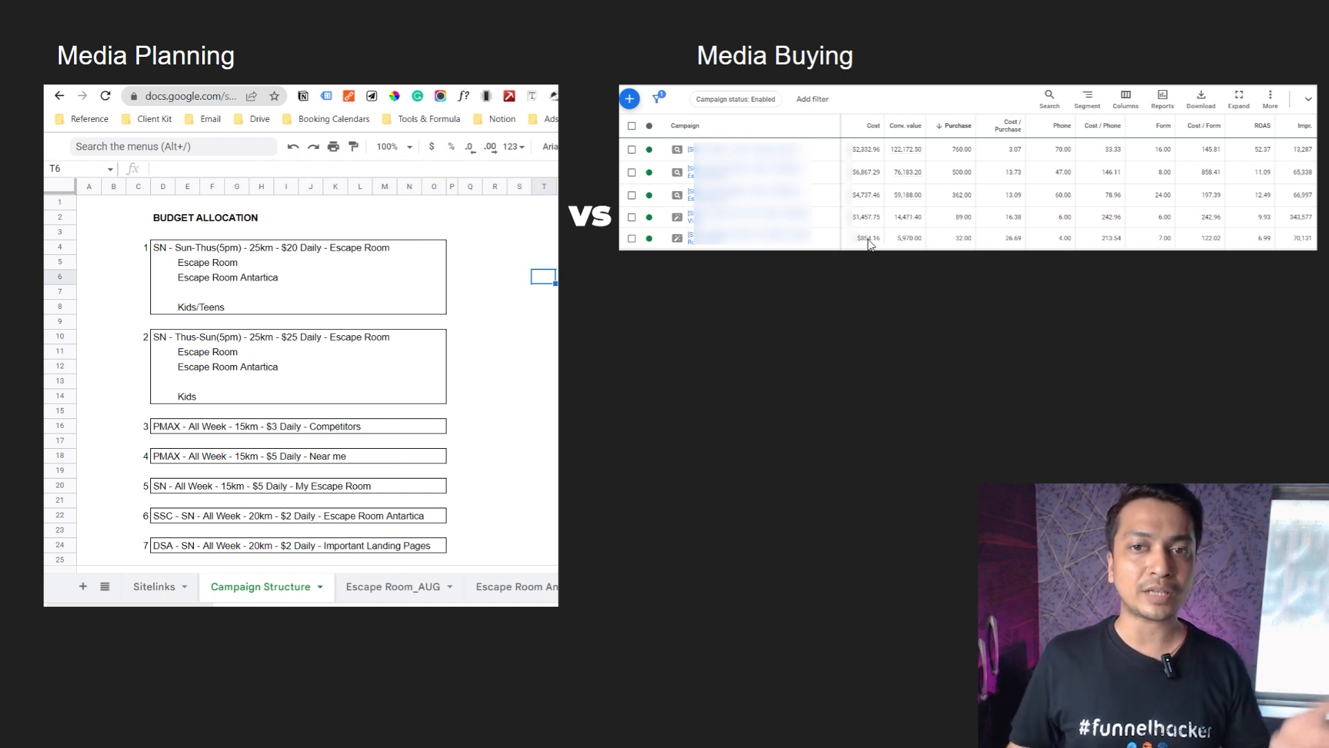
mouse_move(871, 182)
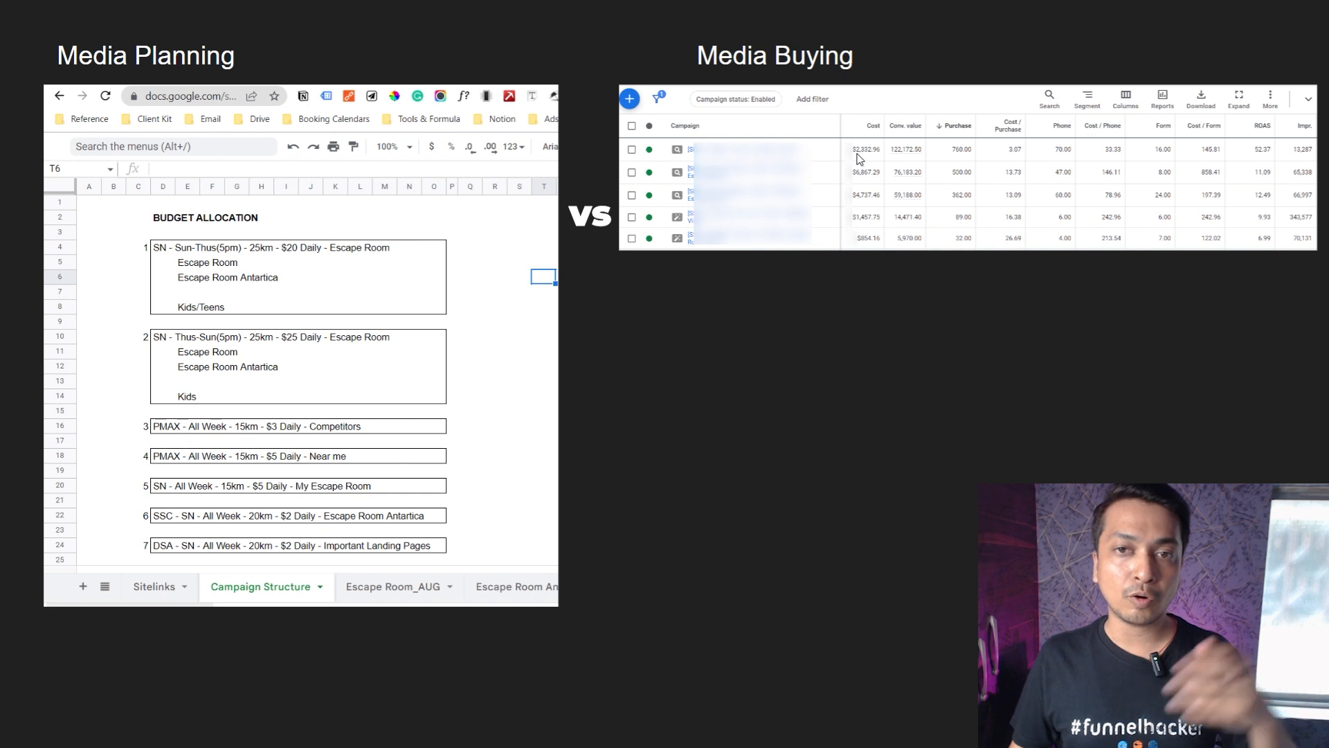
mouse_move(1187, 153)
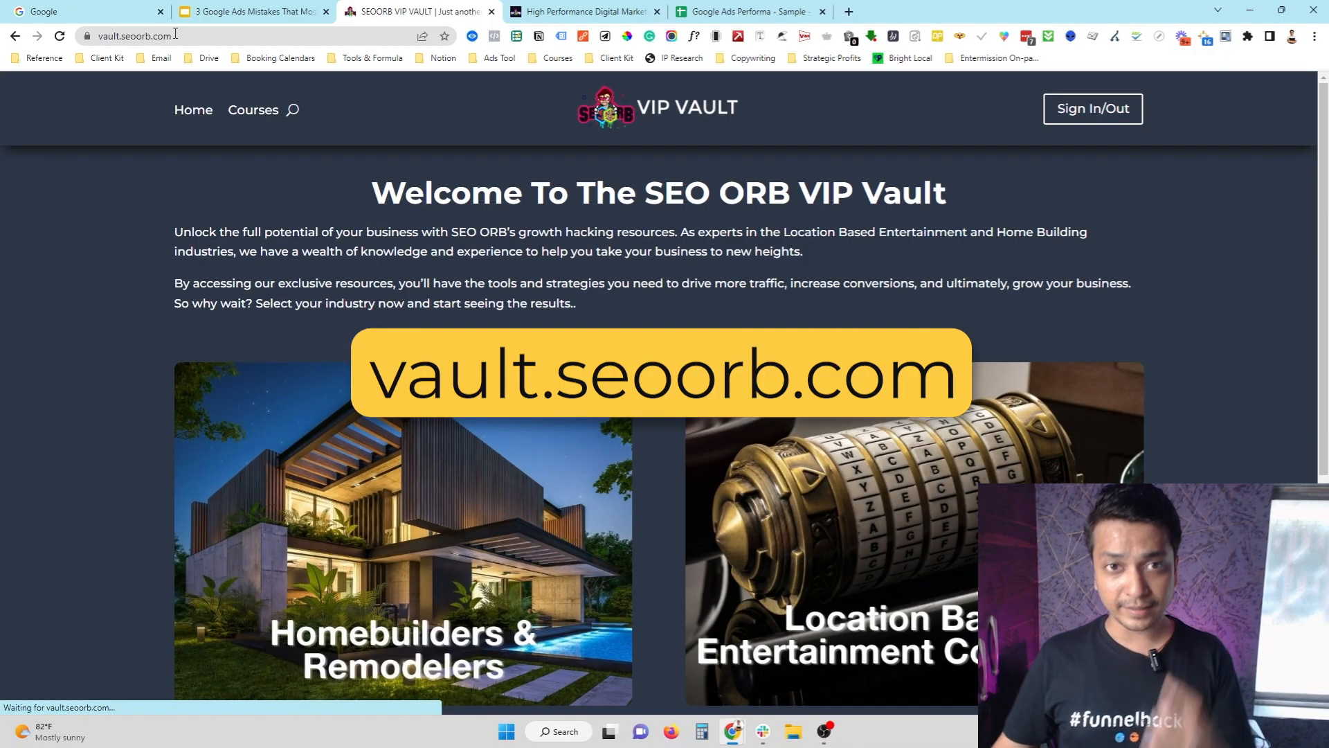
Scroll the Location Based Entertainment page to see products like 14 Google Ads Secrets
scroll("down", 3)
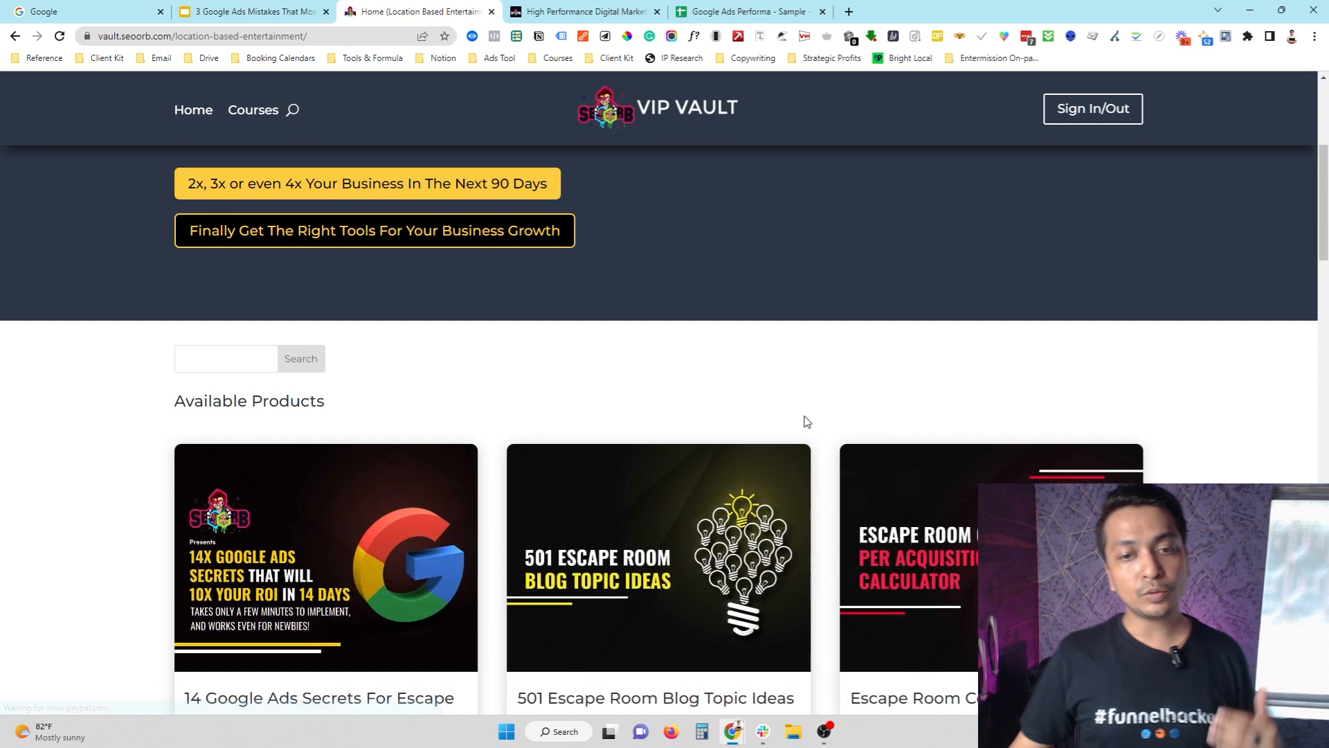
scroll("down", 3)
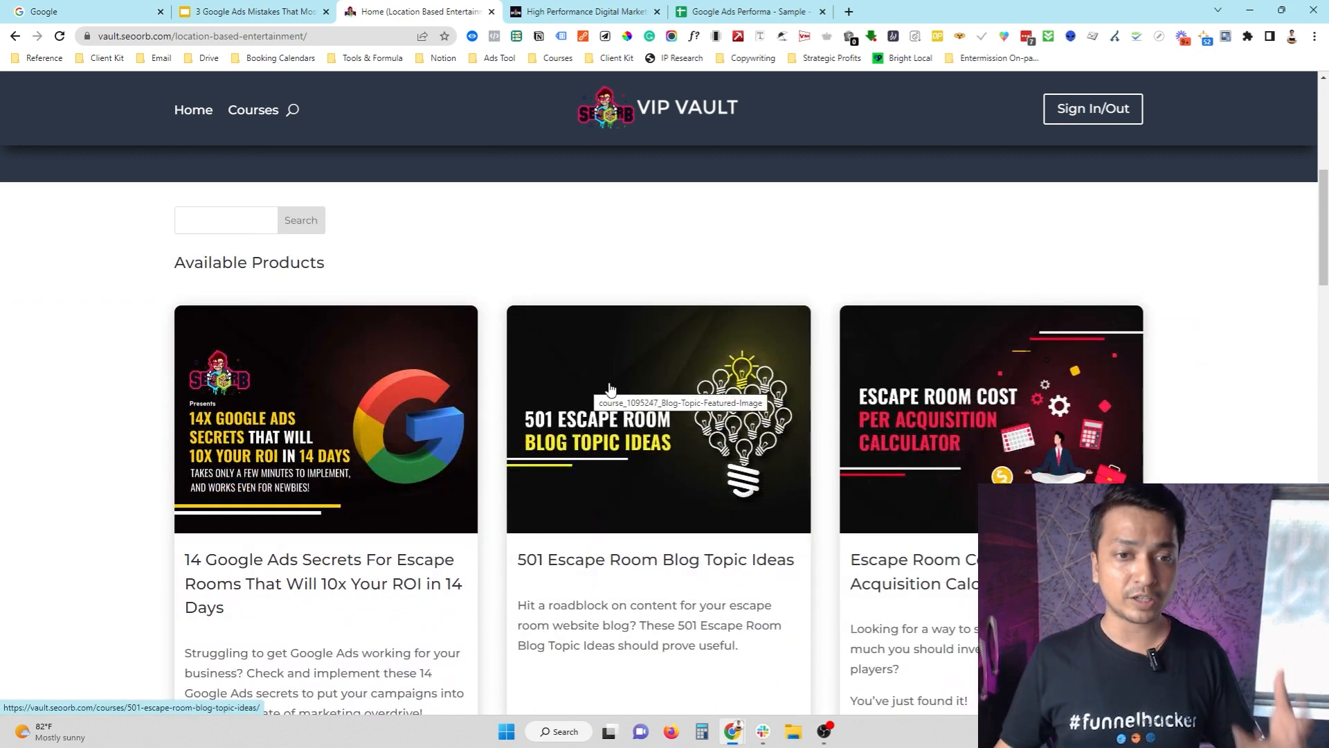
scroll("down", 3)
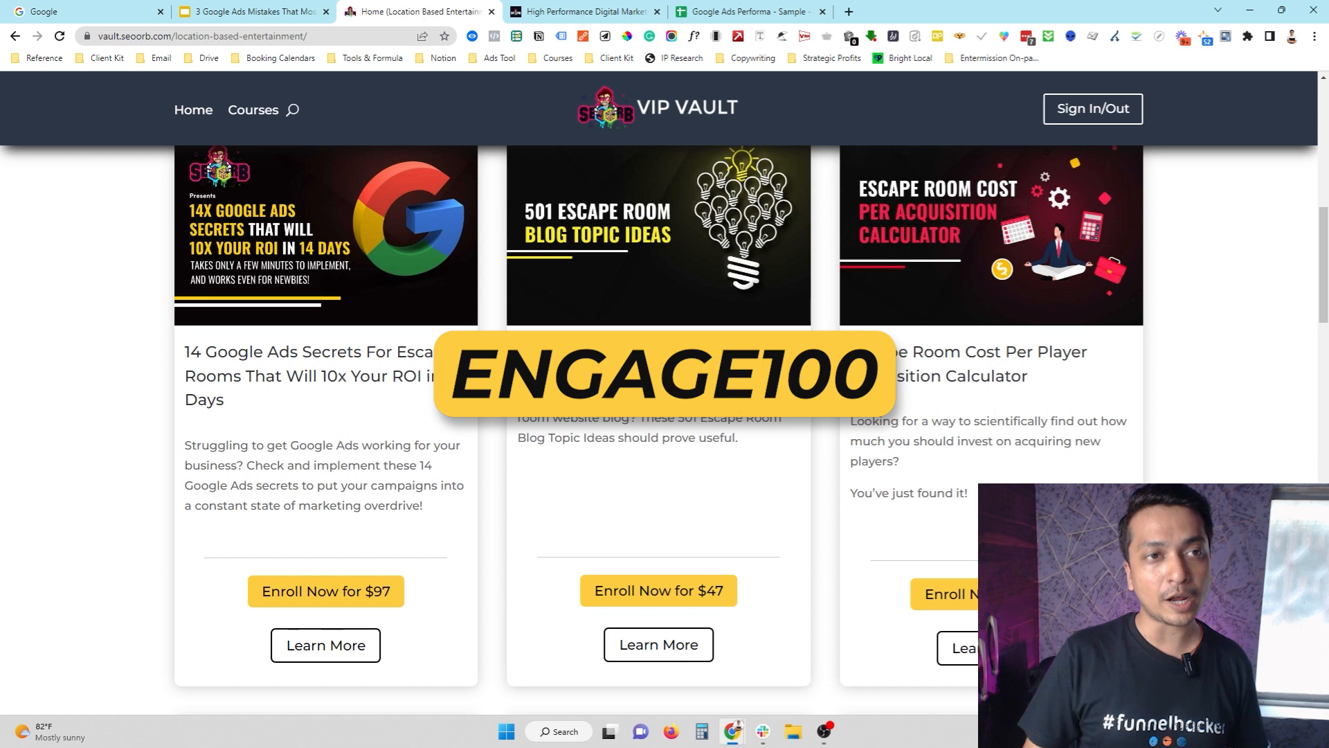
scroll("down", 3)
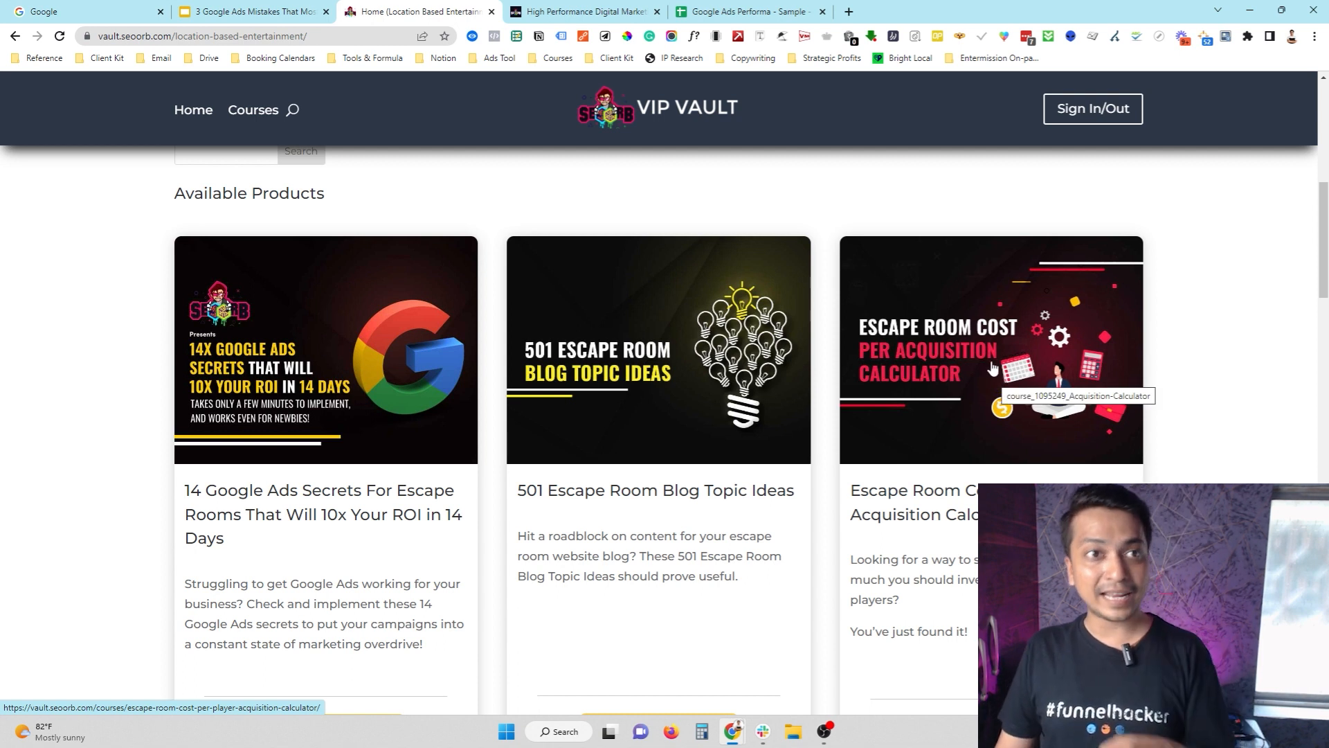
Scroll the Available Products grid down to the free $1000 Growth Acceleration Consultation card
scroll("down", 3)
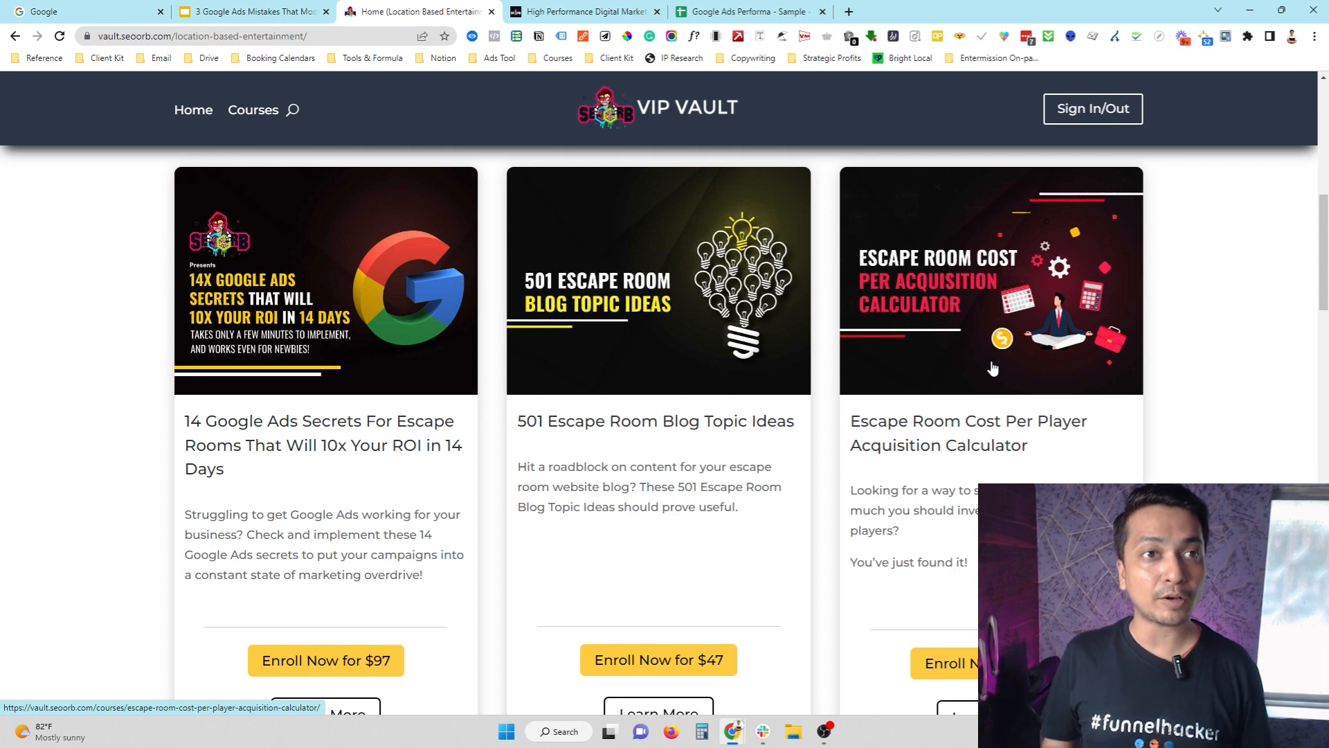
scroll("down", 3)
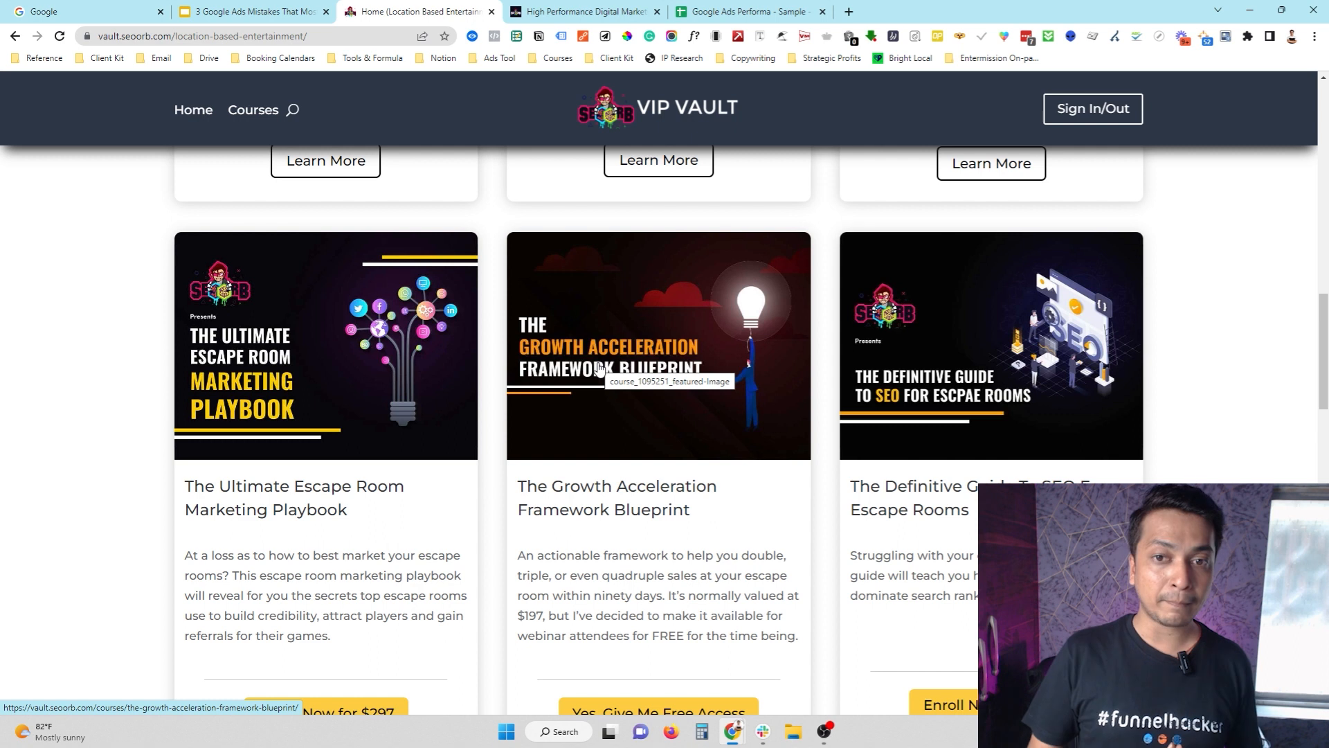
scroll("down", 3)
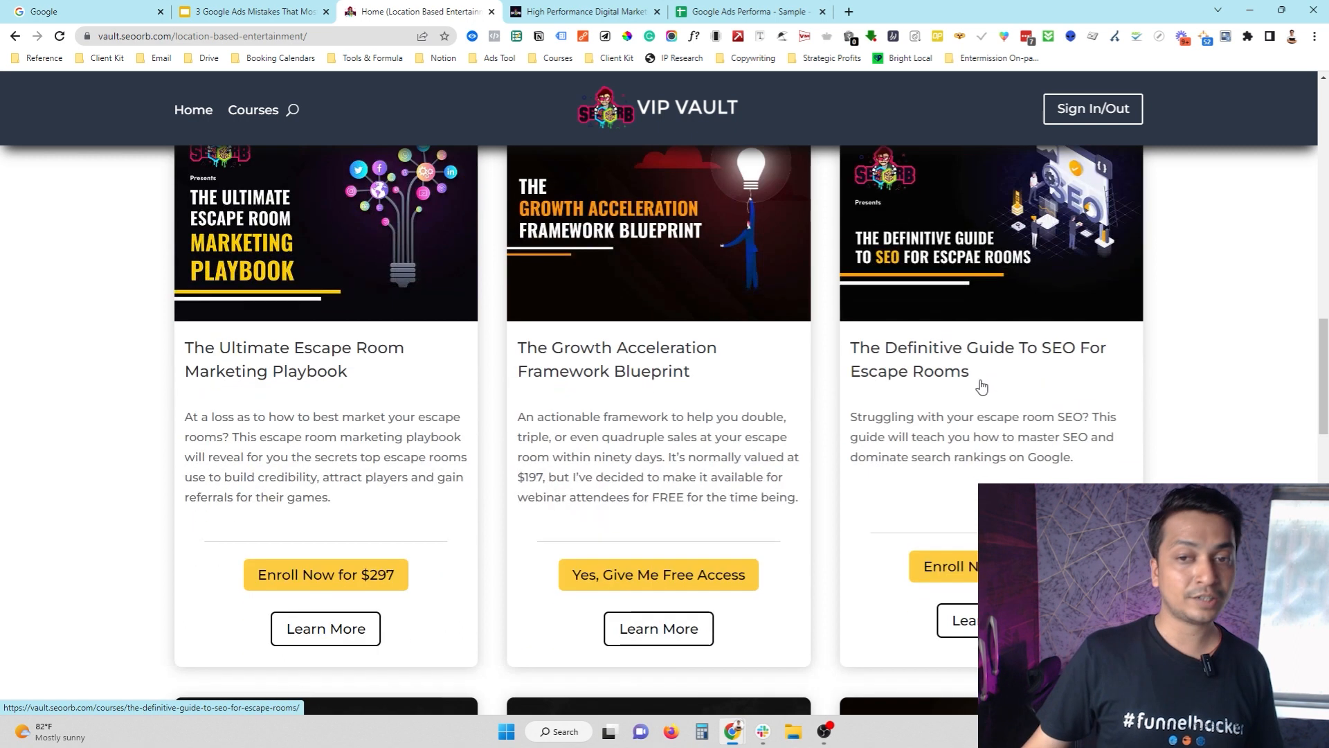
scroll("down", 3)
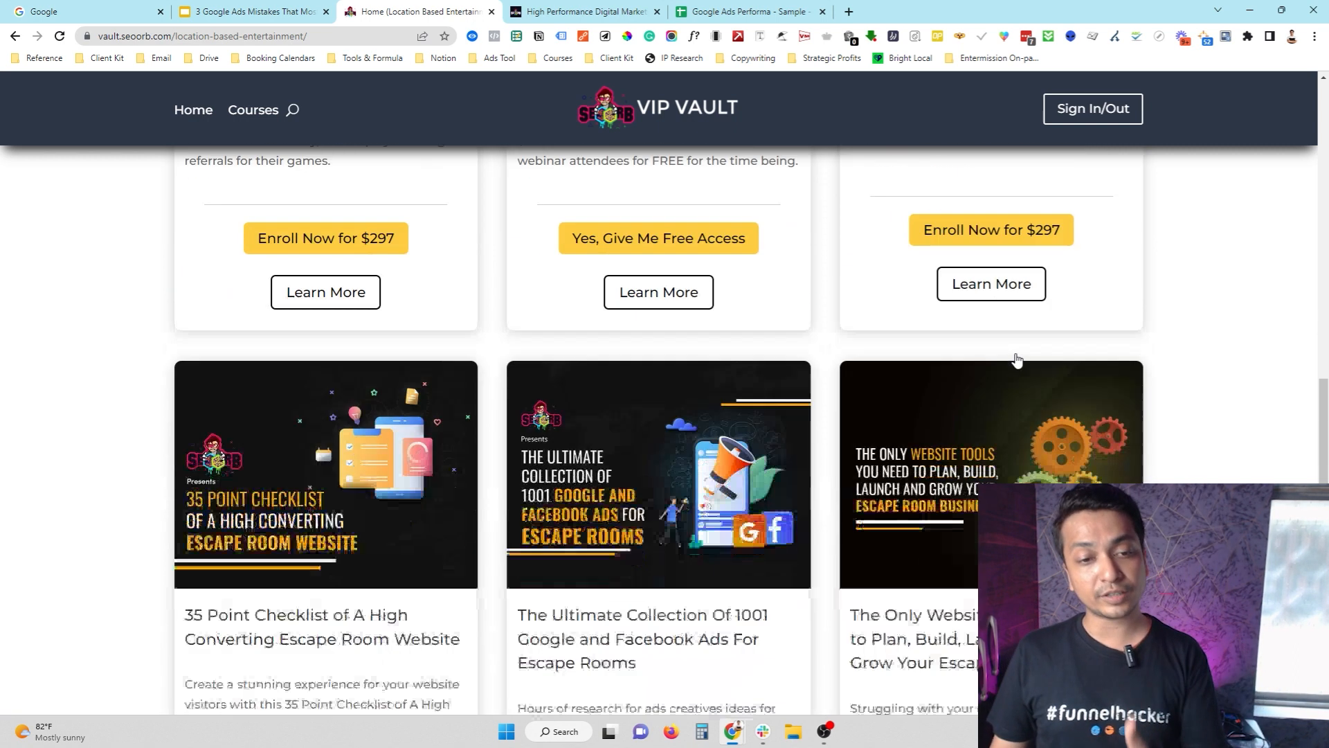
scroll("down", 3)
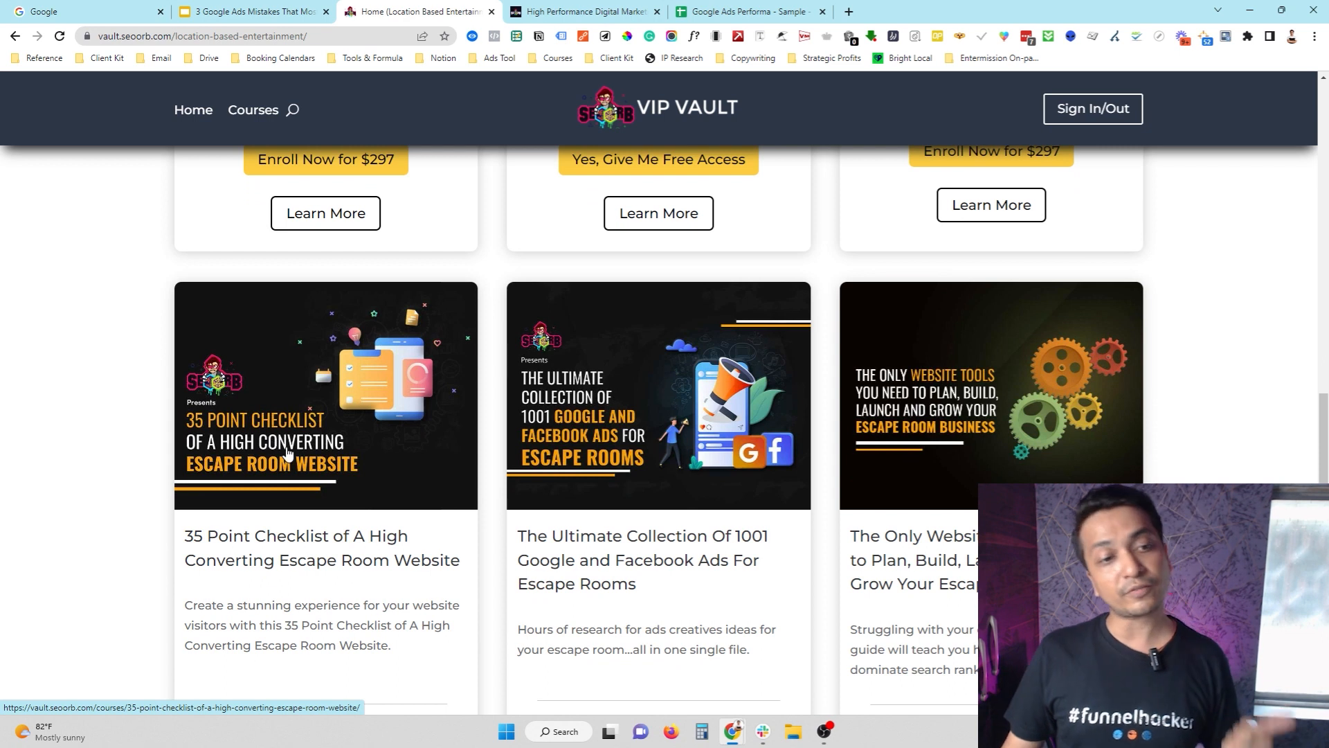
mouse_move(592, 440)
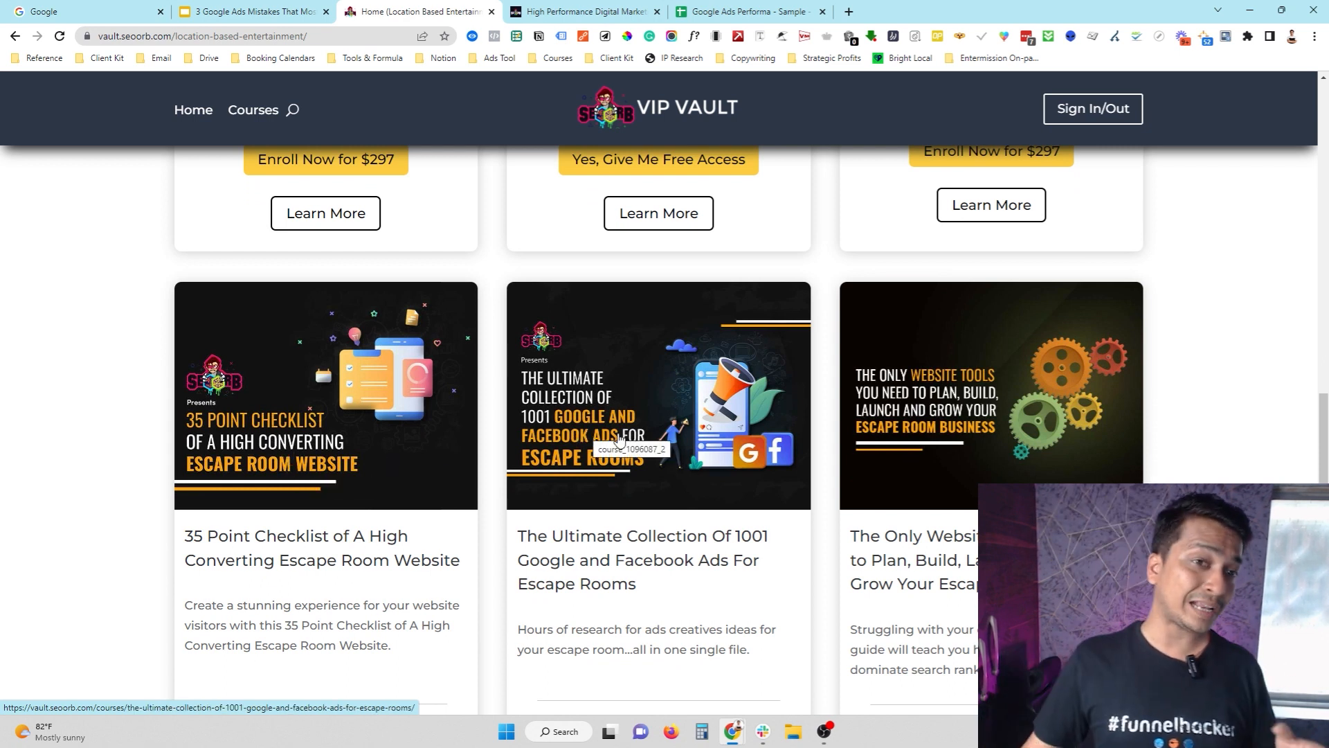
scroll("down", 3)
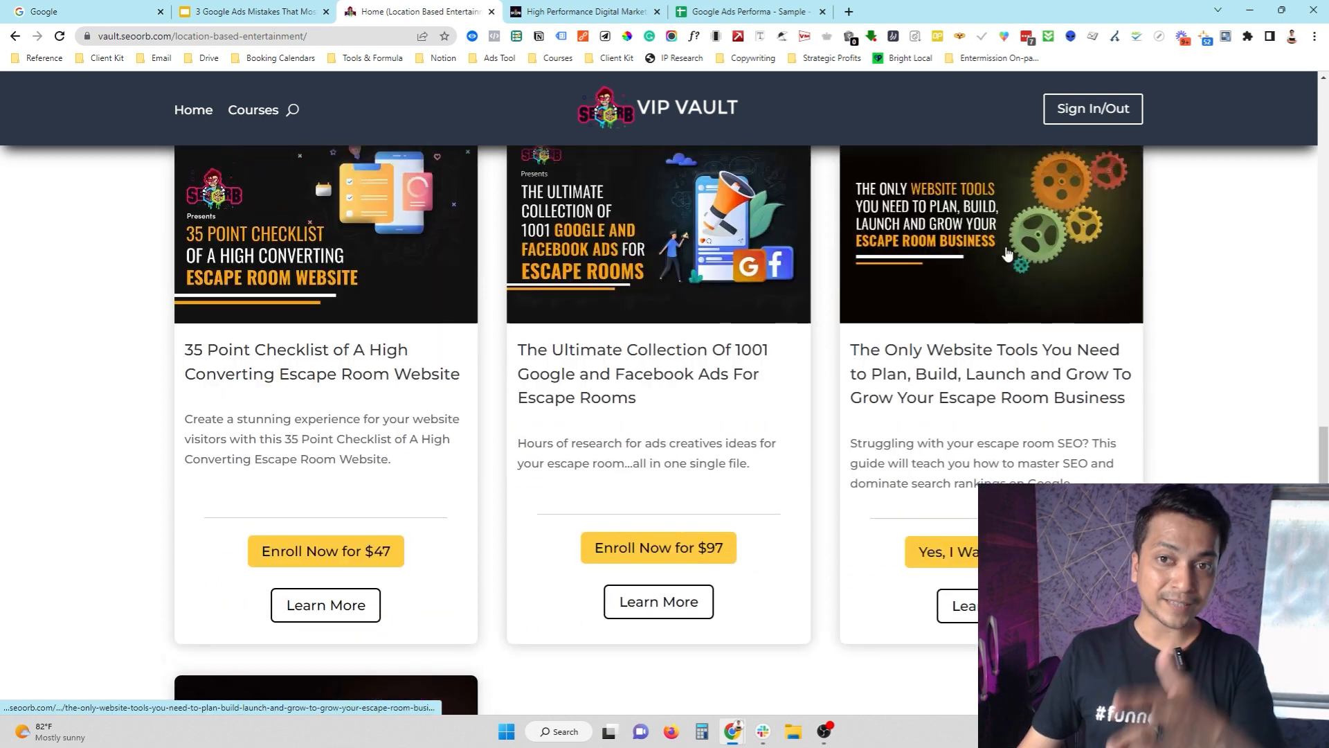
scroll("down", 3)
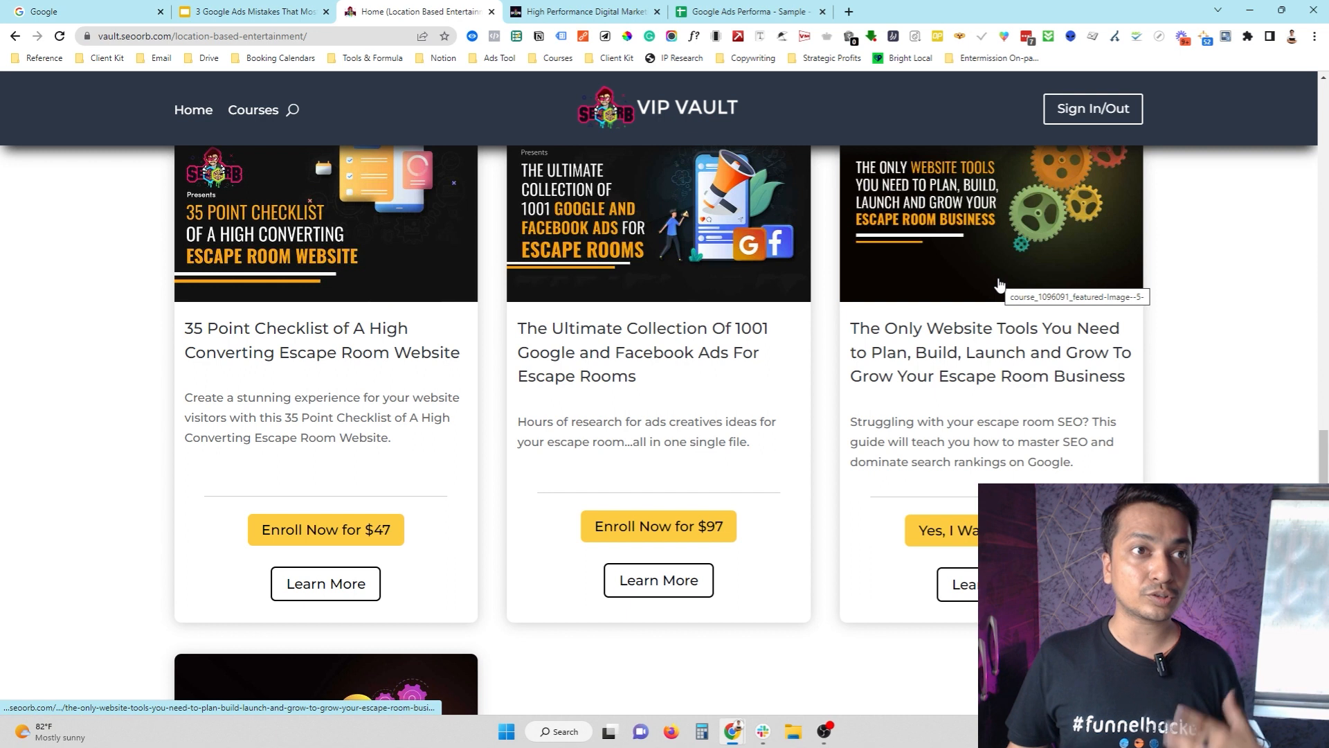
scroll("down", 3)
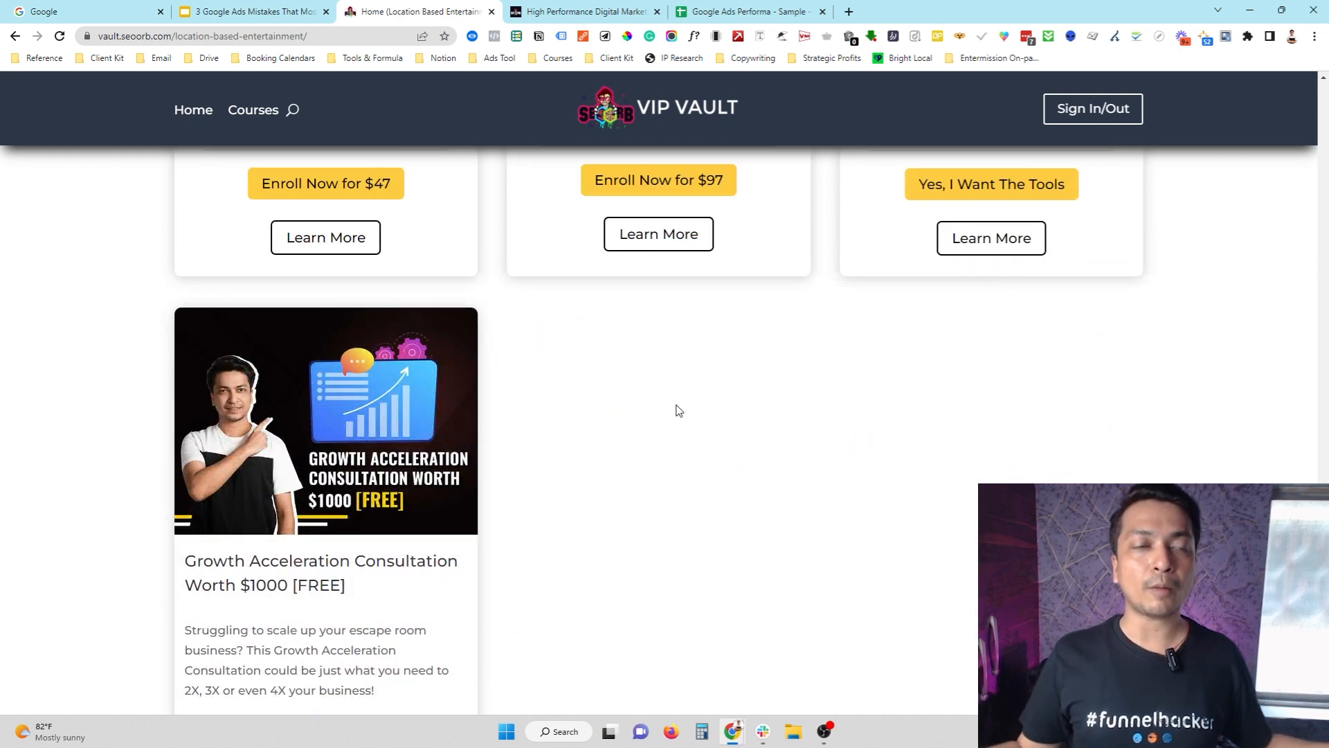